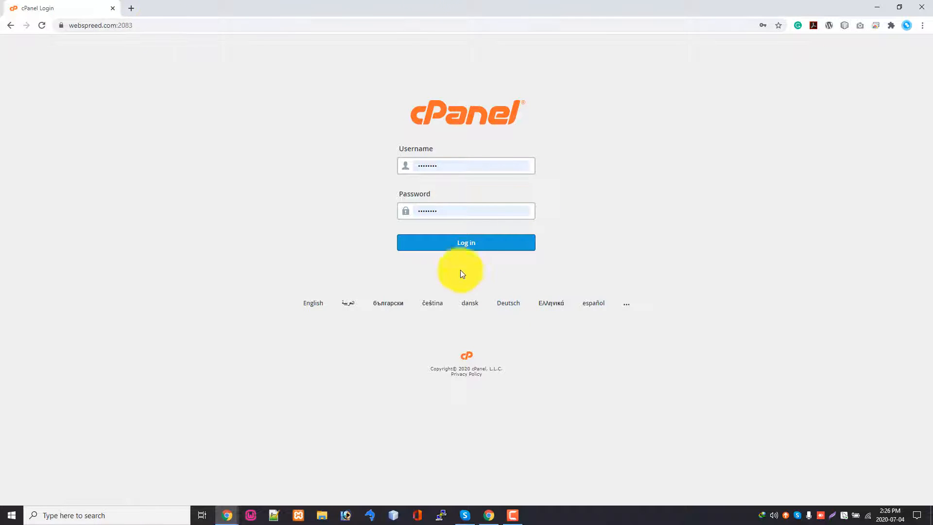
Sign in to the cPanel account and land on the main dashboard.
left_click(467, 242)
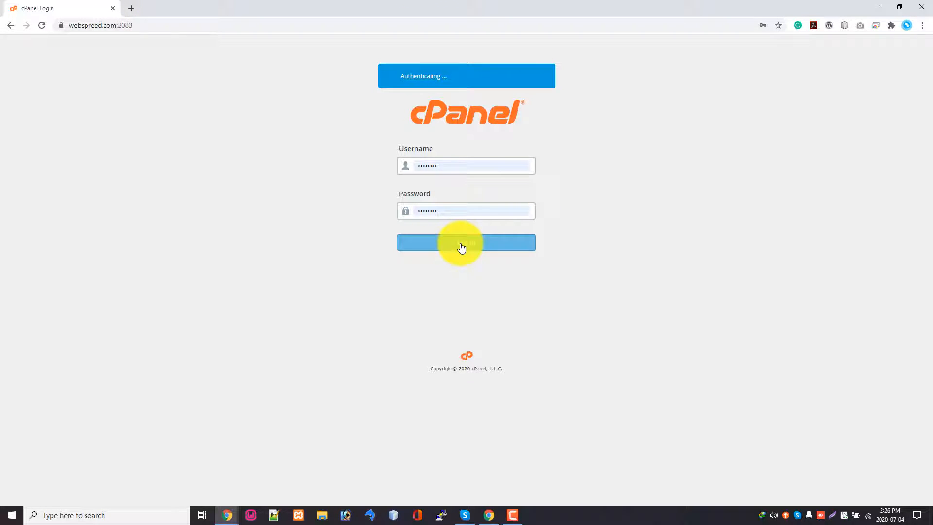
left_click(465, 242)
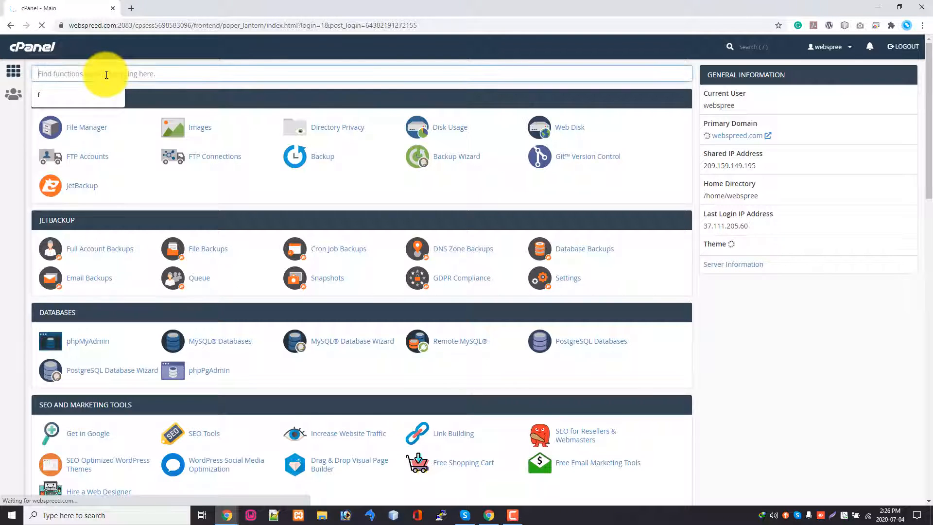
Filter the dashboard tools by searching 'email' in Find functions.
type("email")
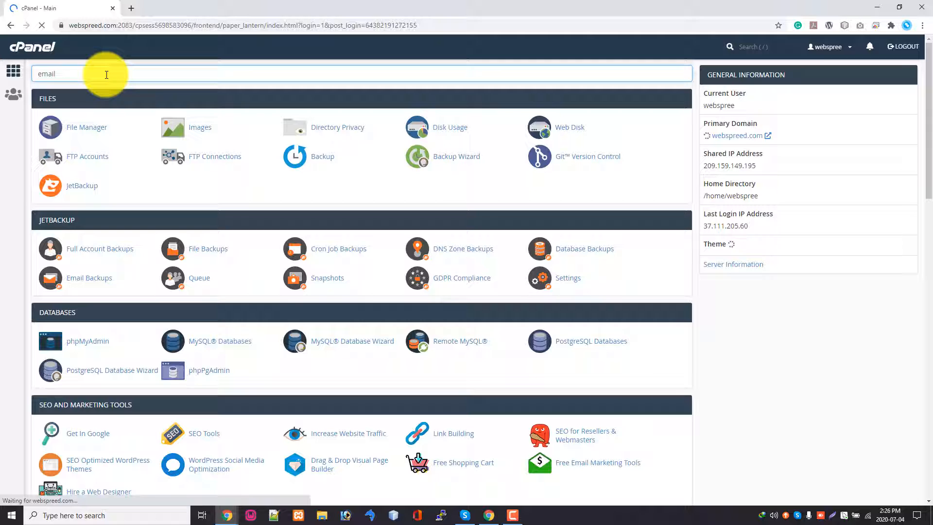
type("email")
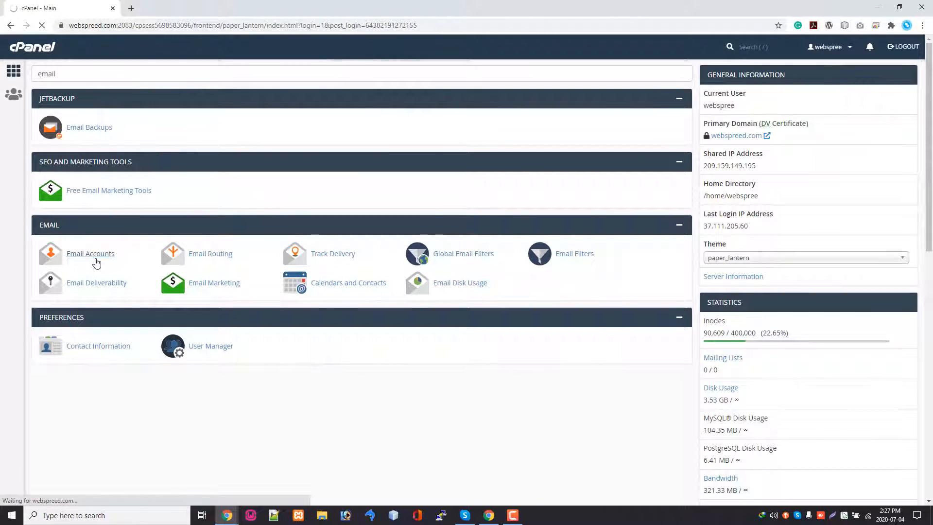
Go to the Email Accounts page listing the five accounts.
left_click(91, 253)
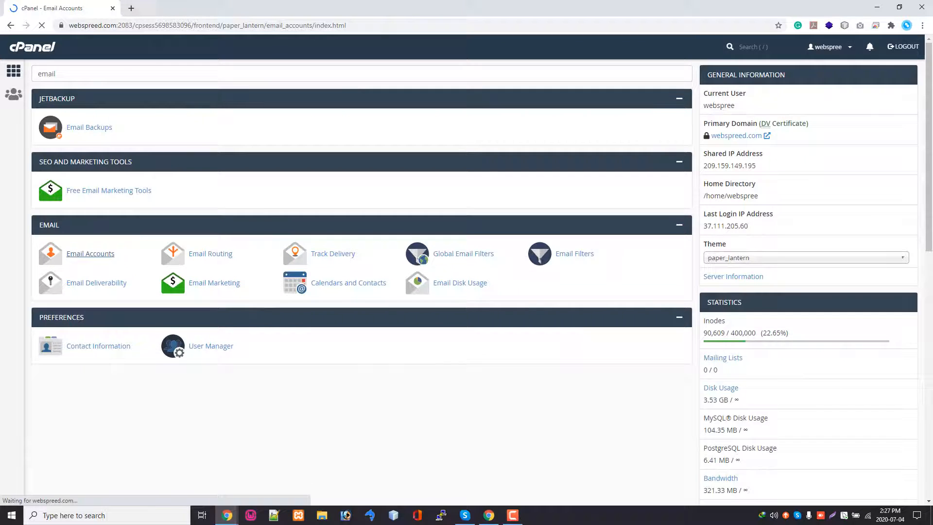
left_click(90, 253)
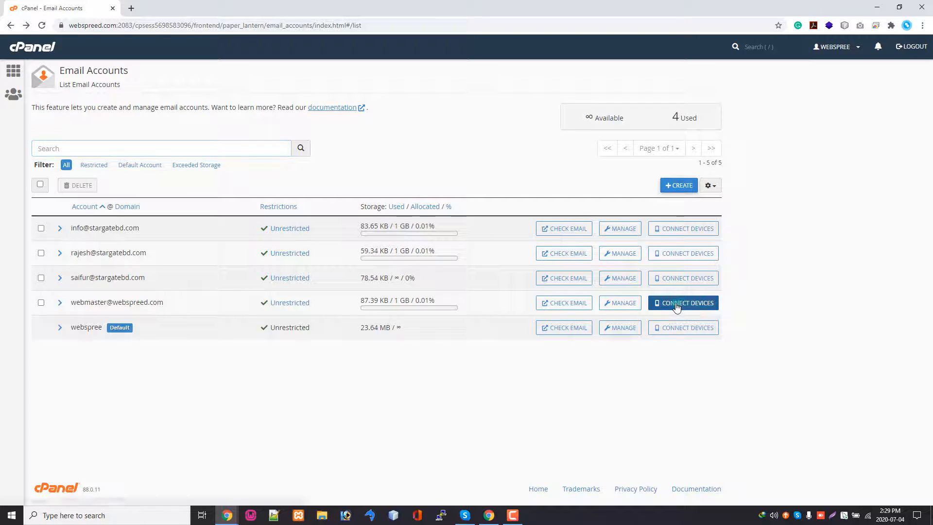
left_click(683, 303)
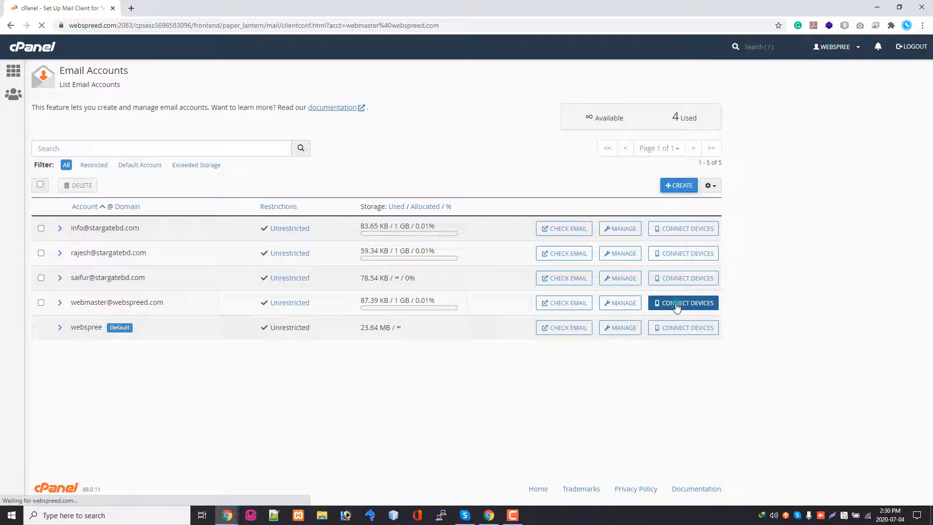
left_click(684, 303)
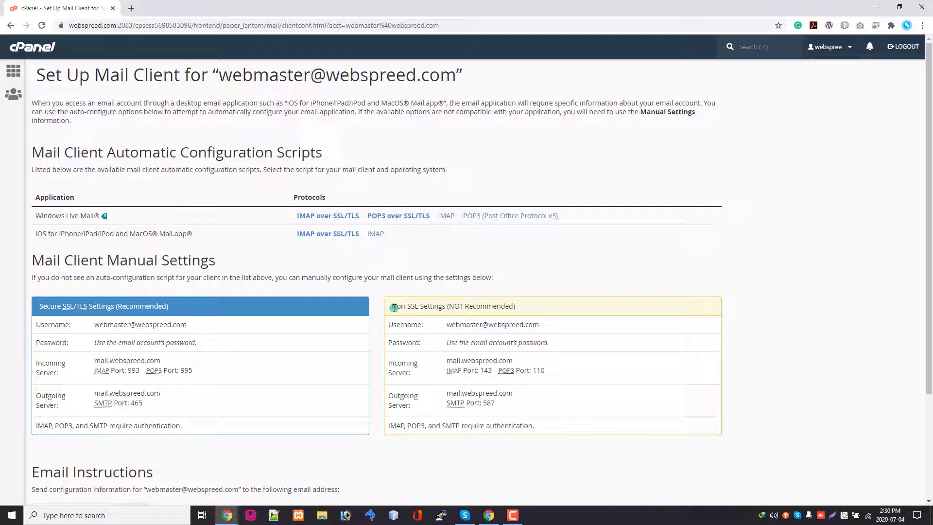
left_click_drag(392, 306, 497, 306)
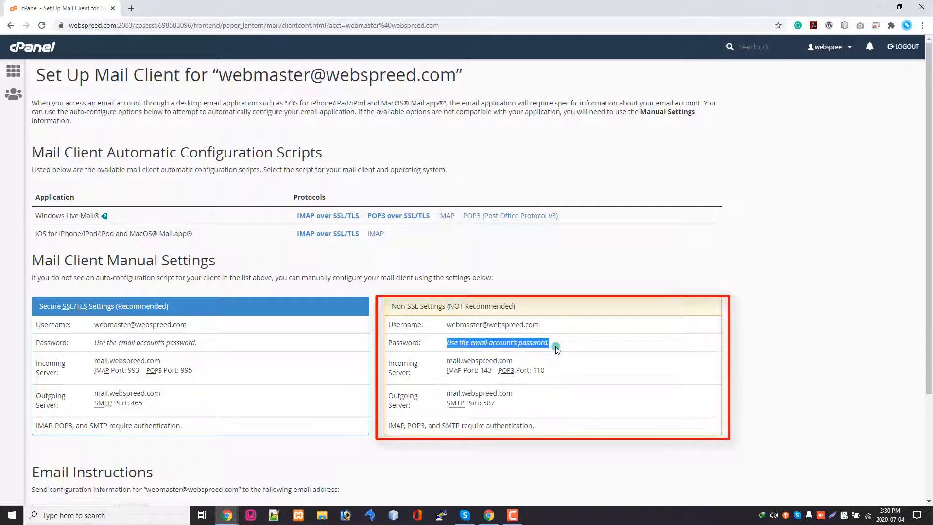
double_click(492, 325)
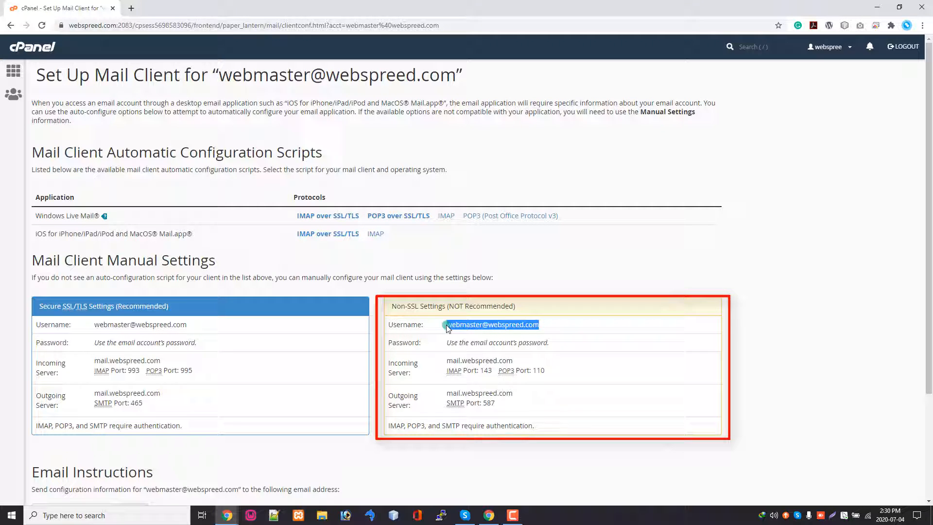
double_click(492, 324)
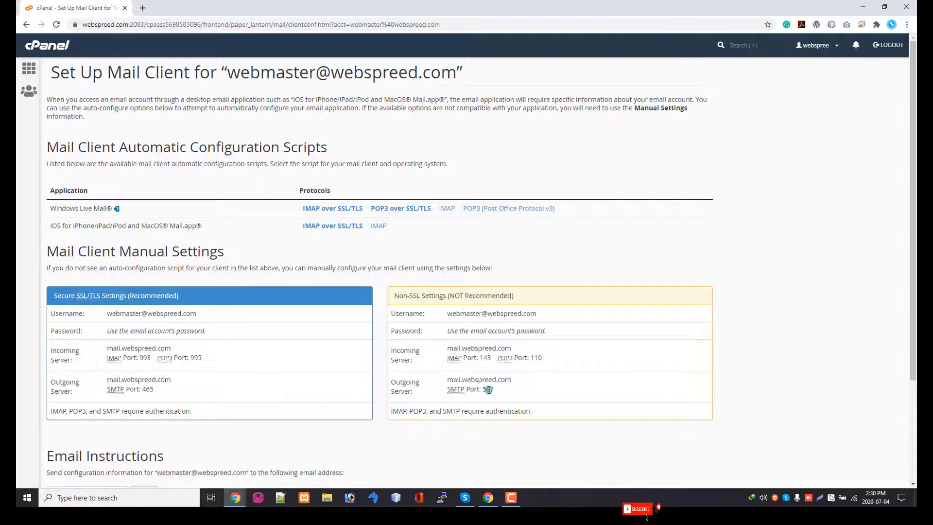
double_click(478, 379)
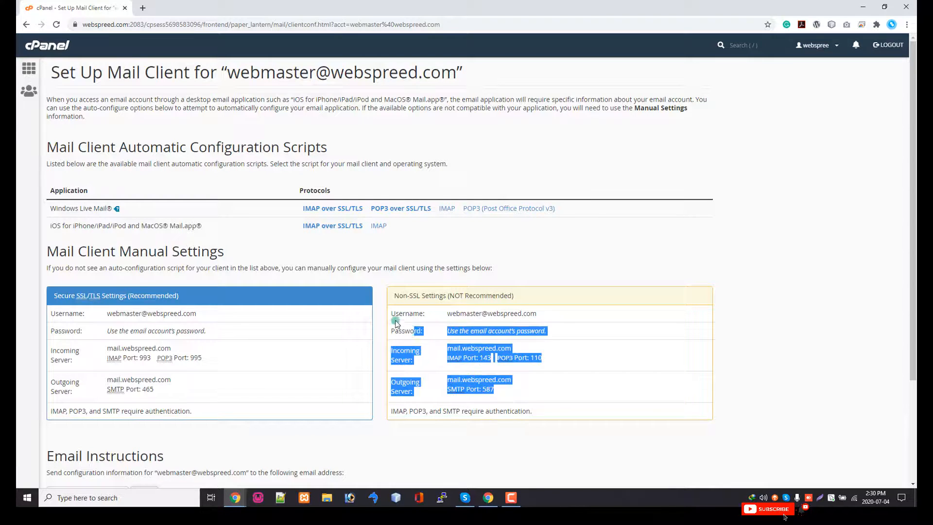
left_click(398, 313)
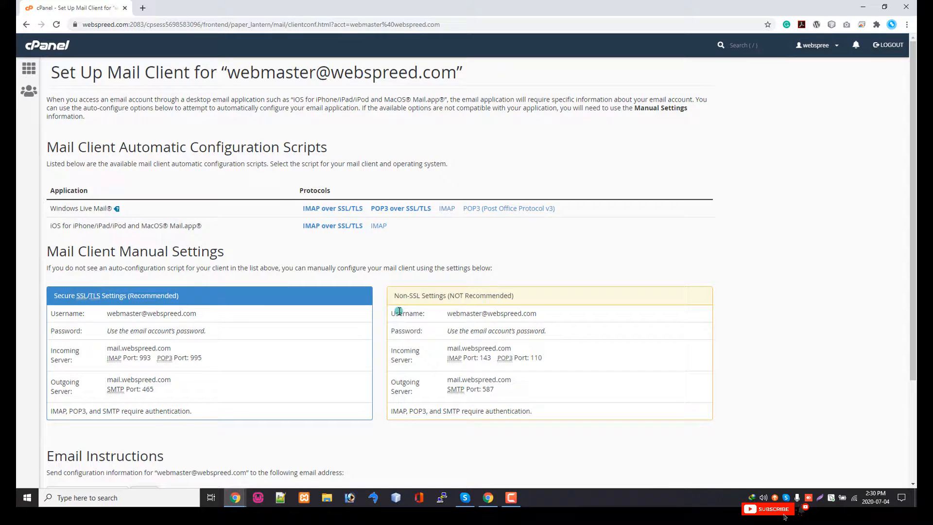
scroll("down", 3)
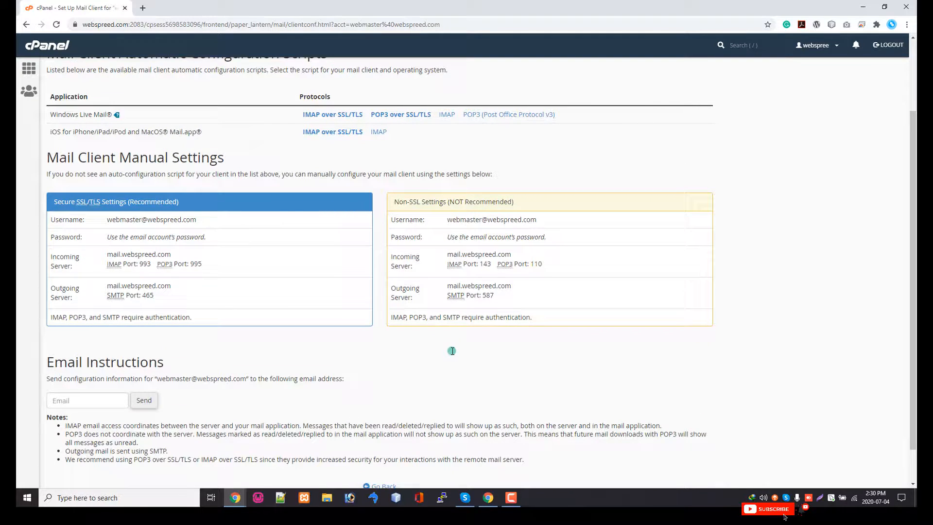
mouse_move(530, 282)
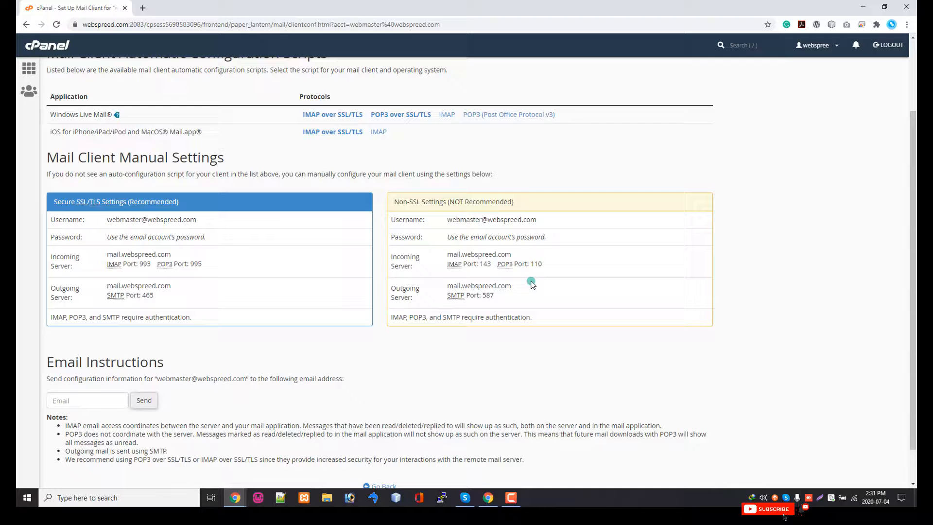